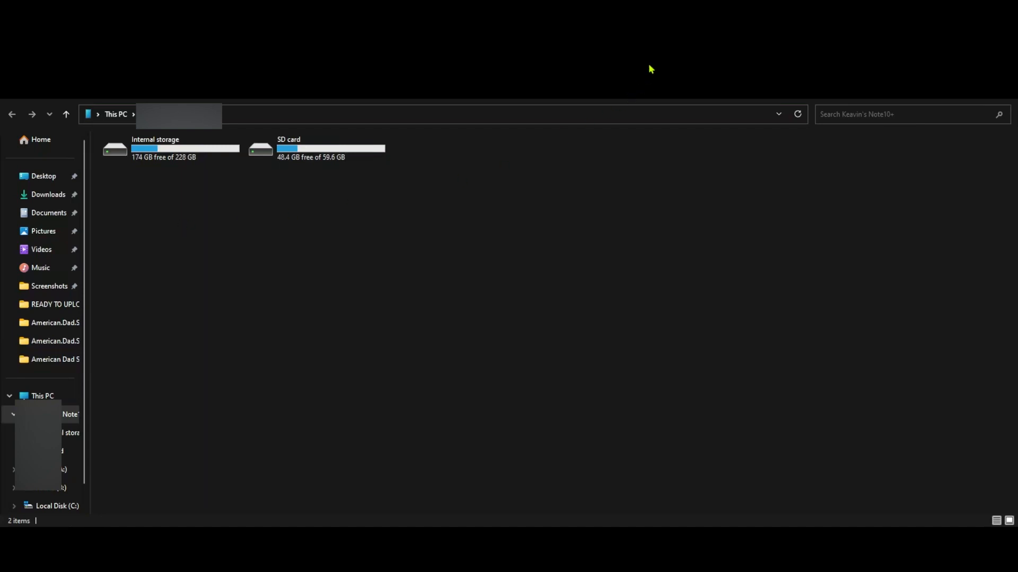
# Step: Navigate into the phone's Internal storage > Android > data and search for 'VAM'
pyautogui.click(331, 149)
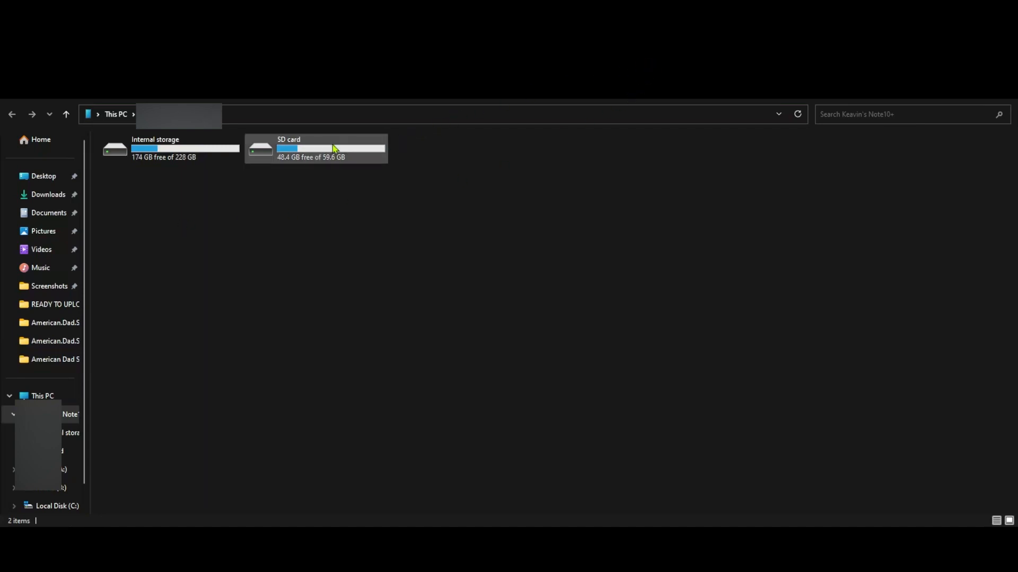
pyautogui.moveTo(310, 160)
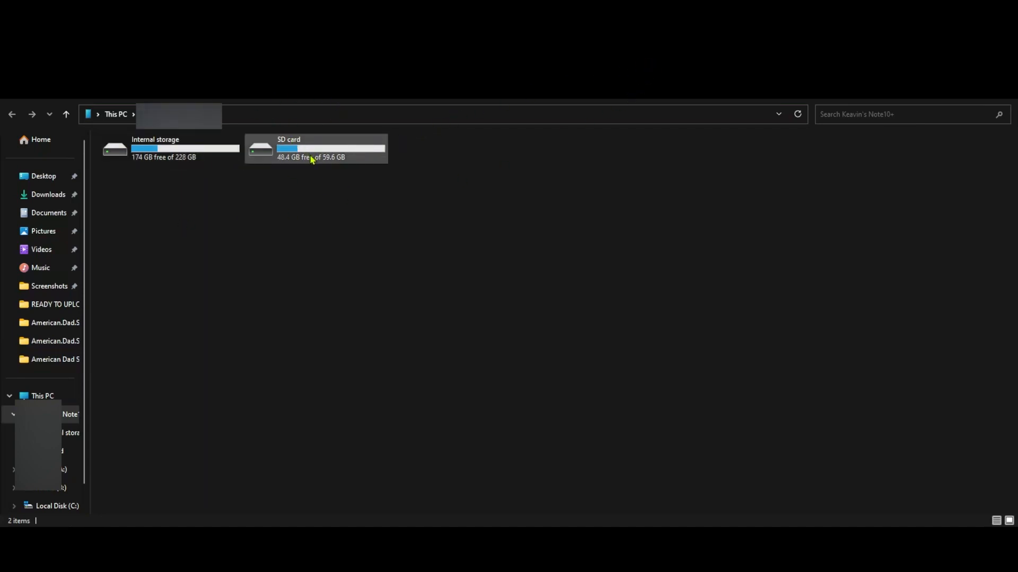
pyautogui.doubleClick(169, 150)
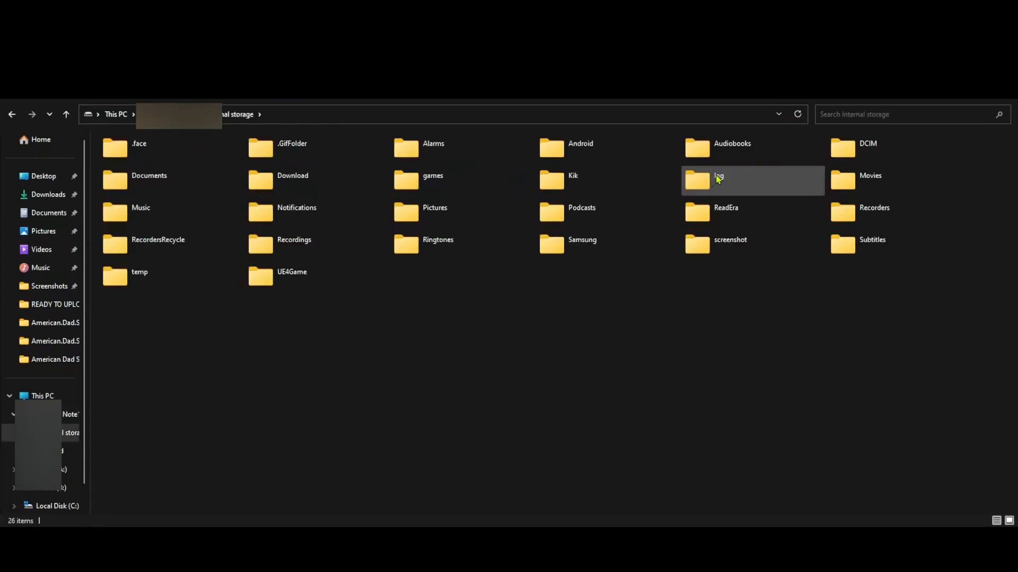
pyautogui.moveTo(433, 180)
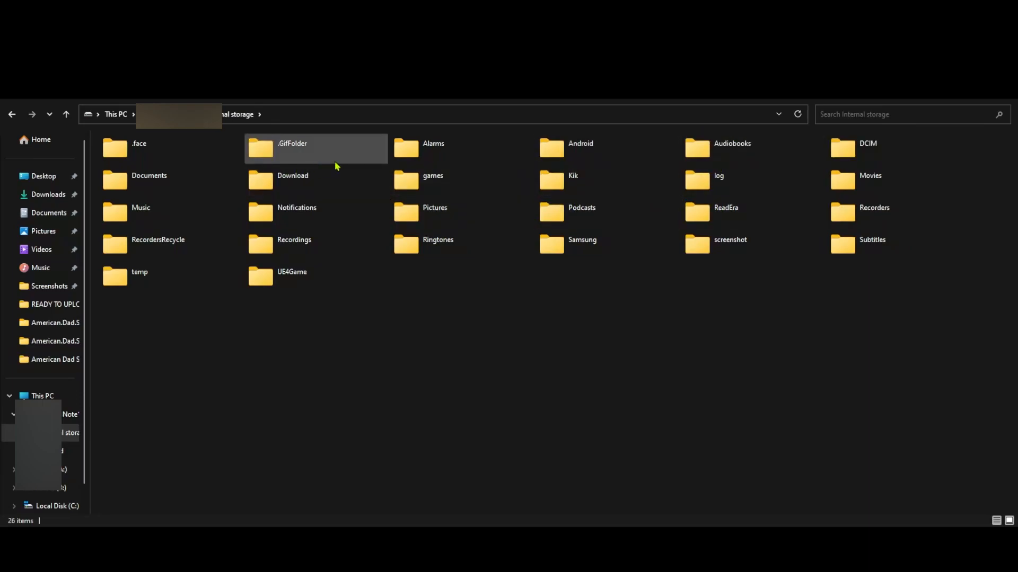
pyautogui.doubleClick(580, 143)
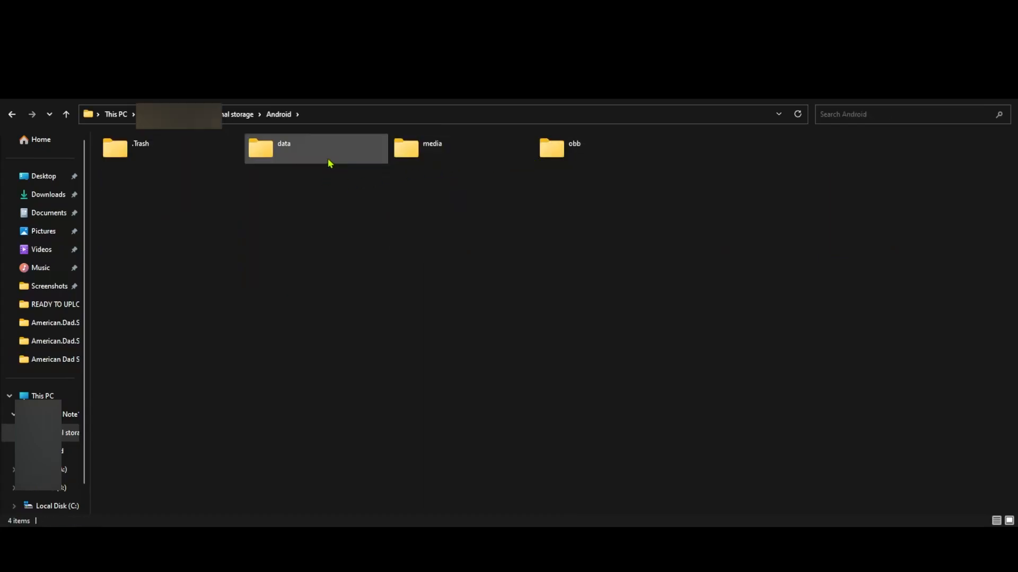
pyautogui.doubleClick(283, 143)
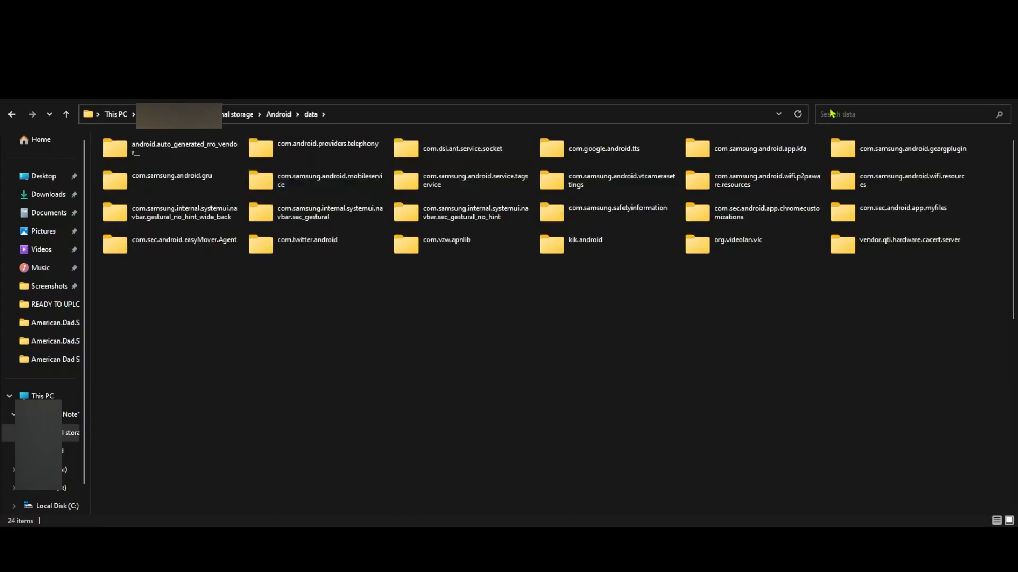
pyautogui.write('VAMPIRE')
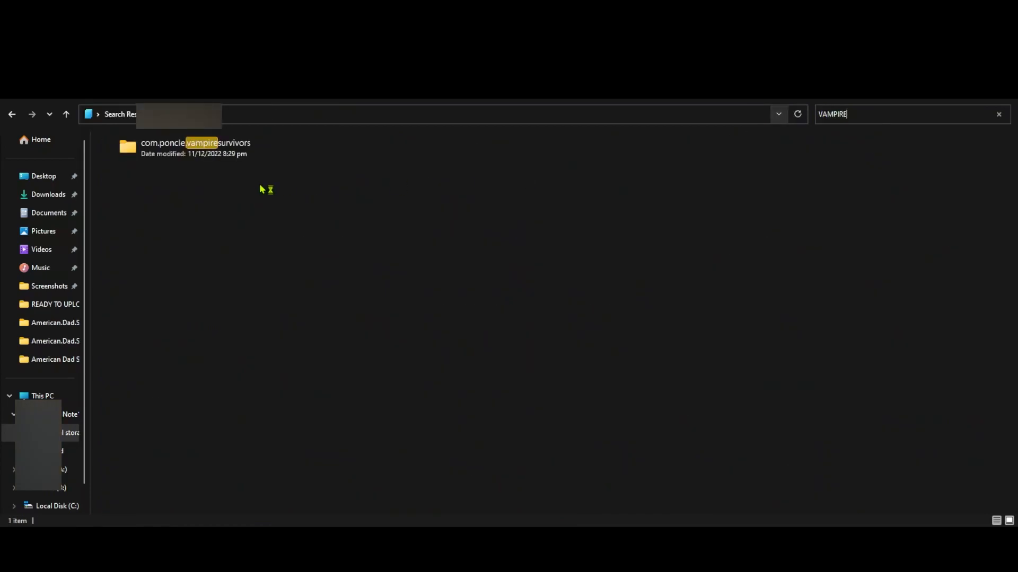
# Step: Enter the com.poncle.vampiresurvivors app folder to reach its files subfolder
pyautogui.doubleClick(195, 143)
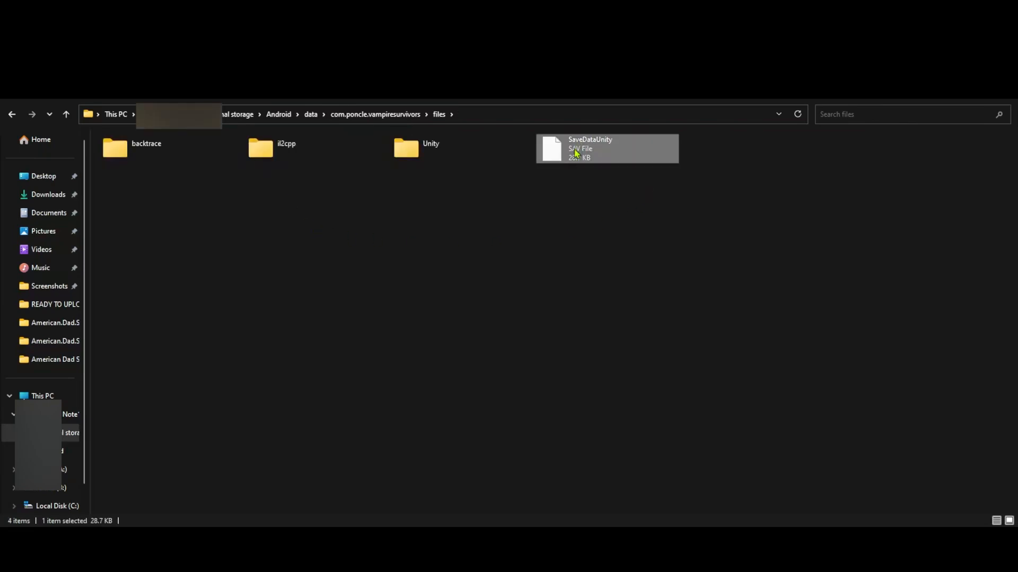
pyautogui.moveTo(621, 158)
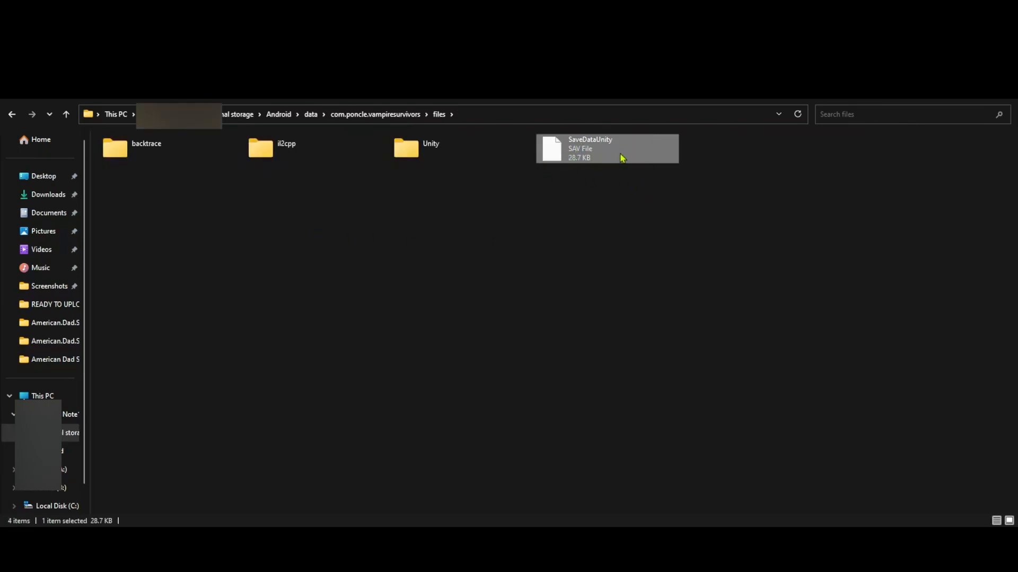
pyautogui.moveTo(618, 160)
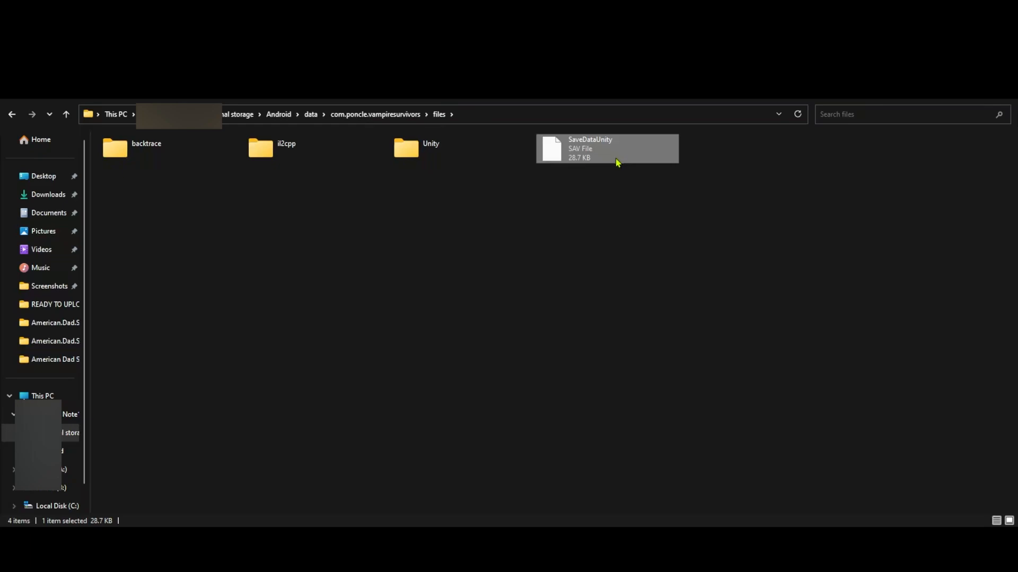
pyautogui.moveTo(614, 164)
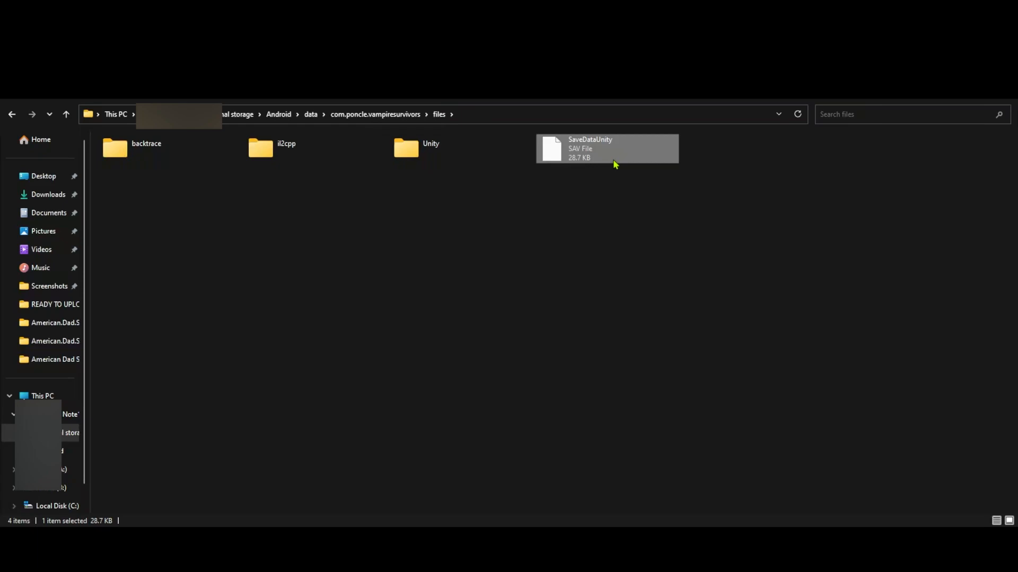
pyautogui.moveTo(608, 170)
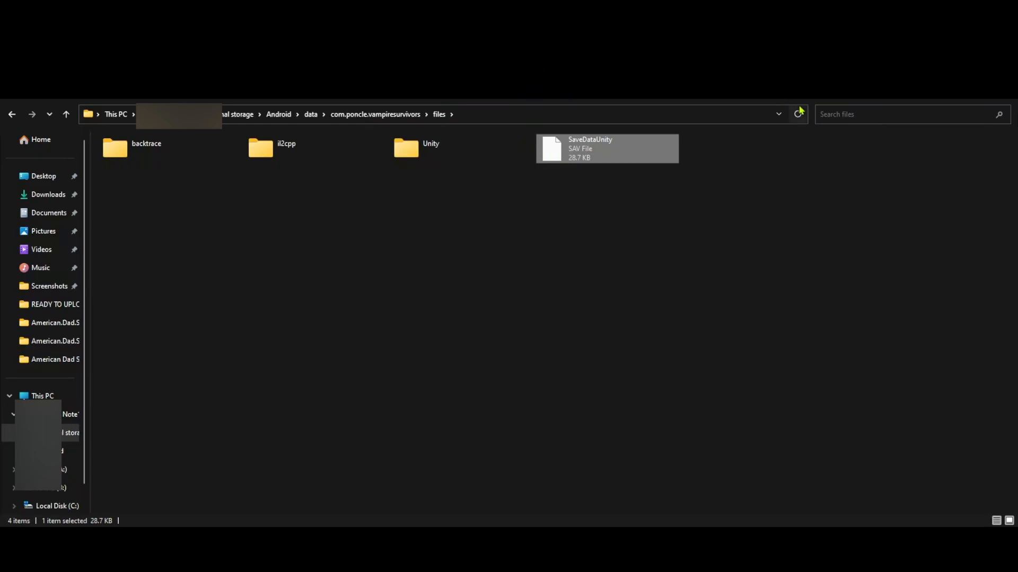
pyautogui.moveTo(595, 109)
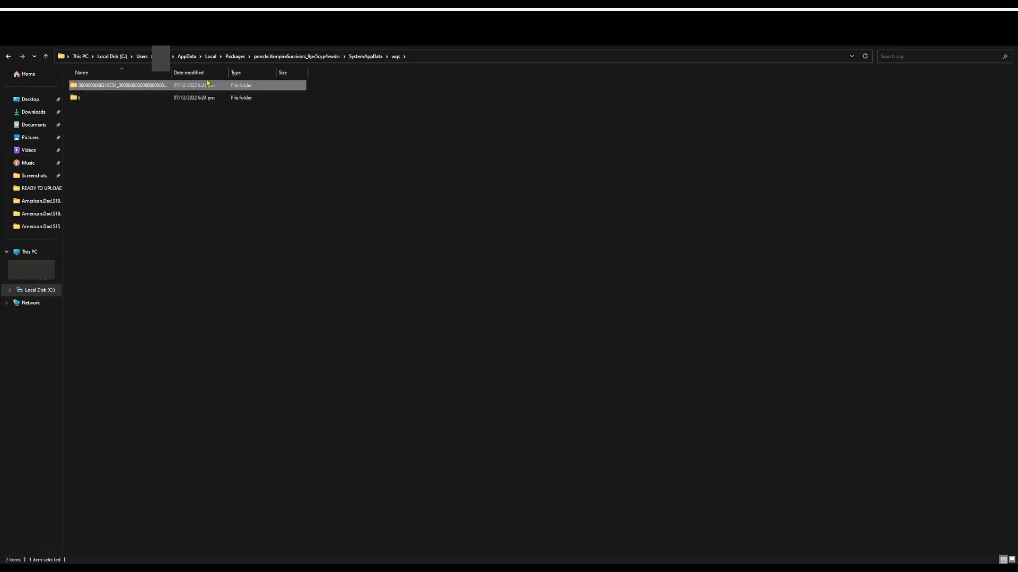
# Step: Enter the numbered save folder and its container, then select the 29 KB hex-named save file
pyautogui.doubleClick(119, 84)
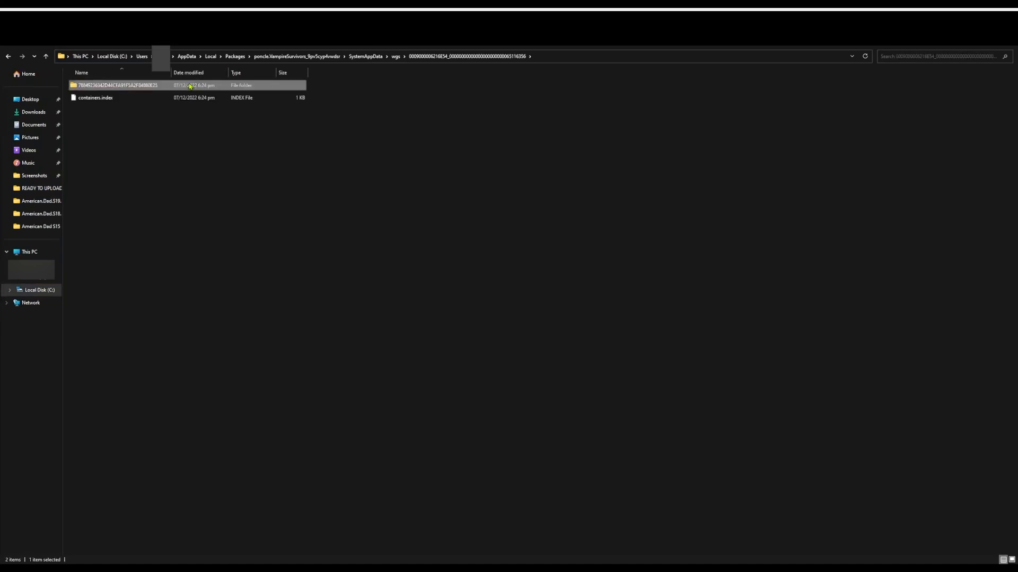
pyautogui.doubleClick(118, 85)
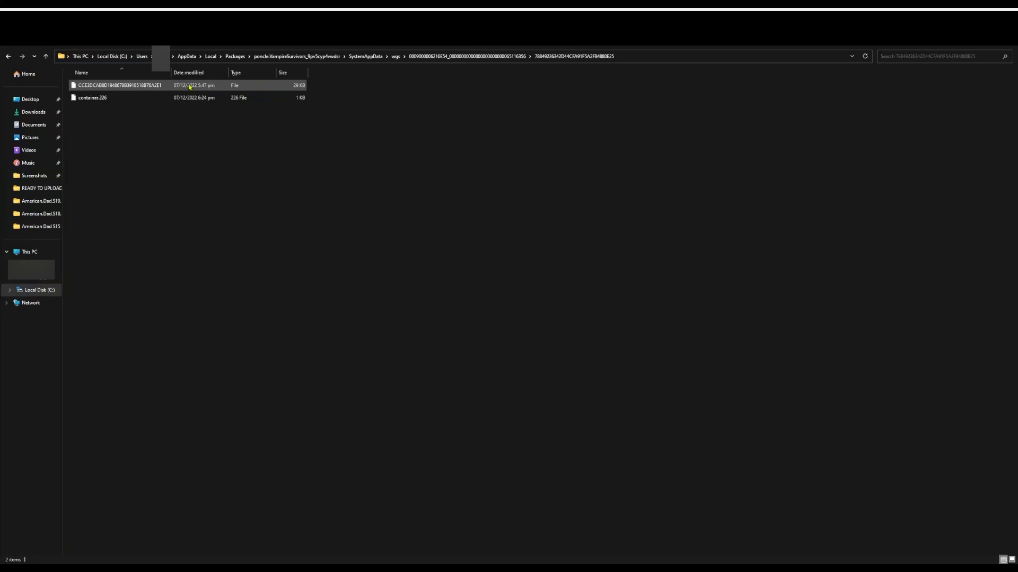
pyautogui.click(129, 84)
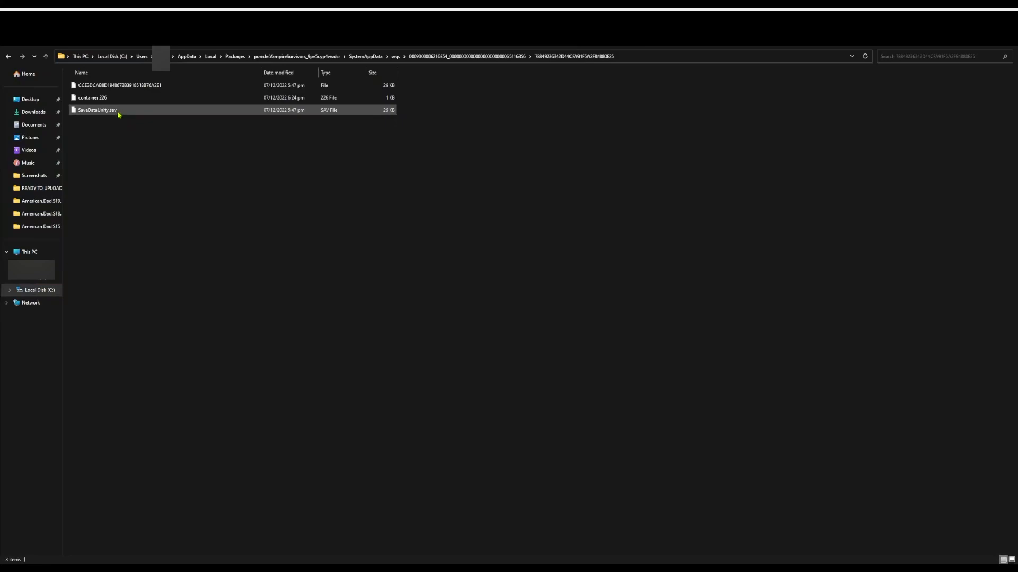
pyautogui.moveTo(113, 116)
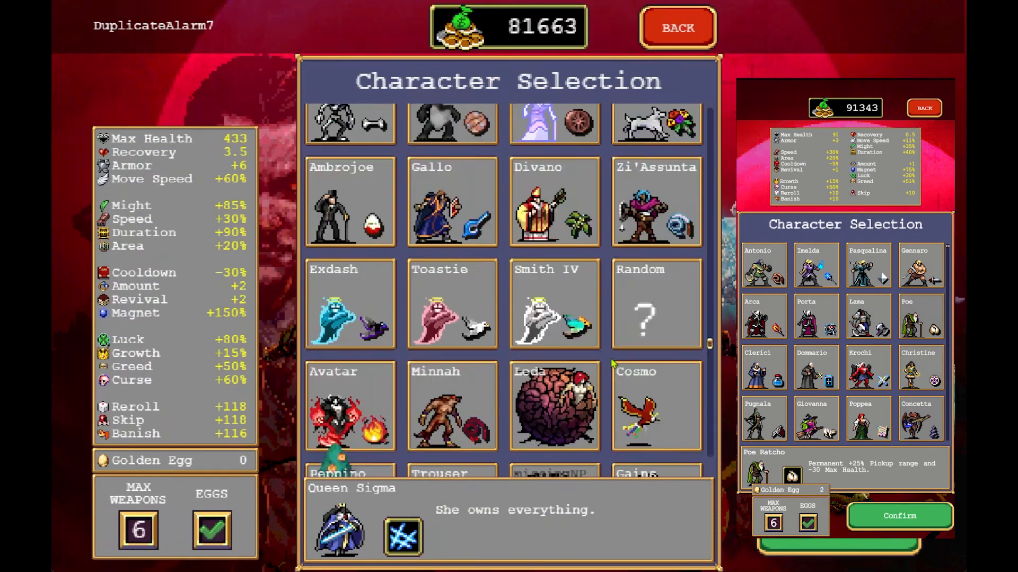
# Step: Scroll down the character roster to show Sigma and Scorej-Oni
pyautogui.scroll(-3)
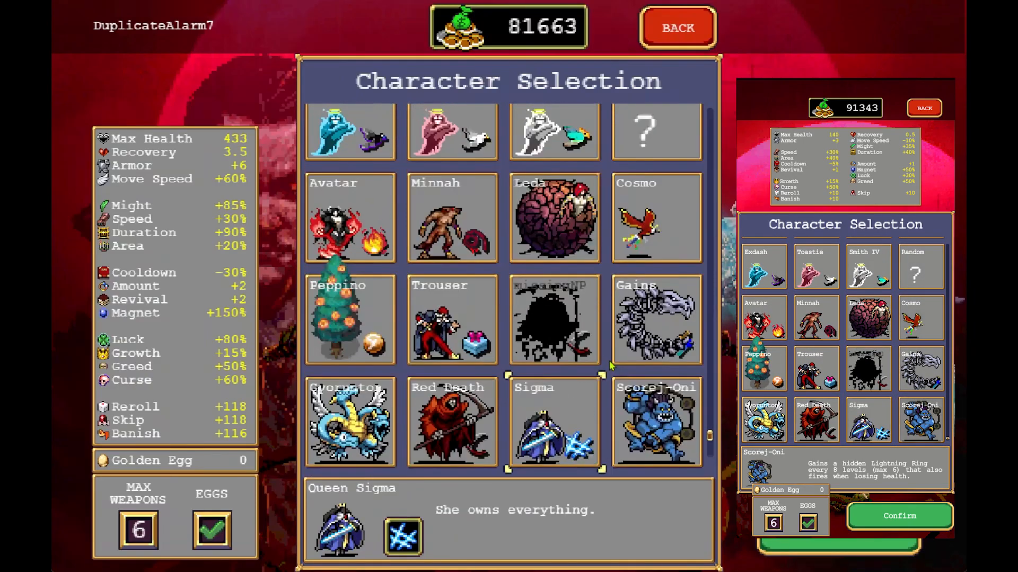